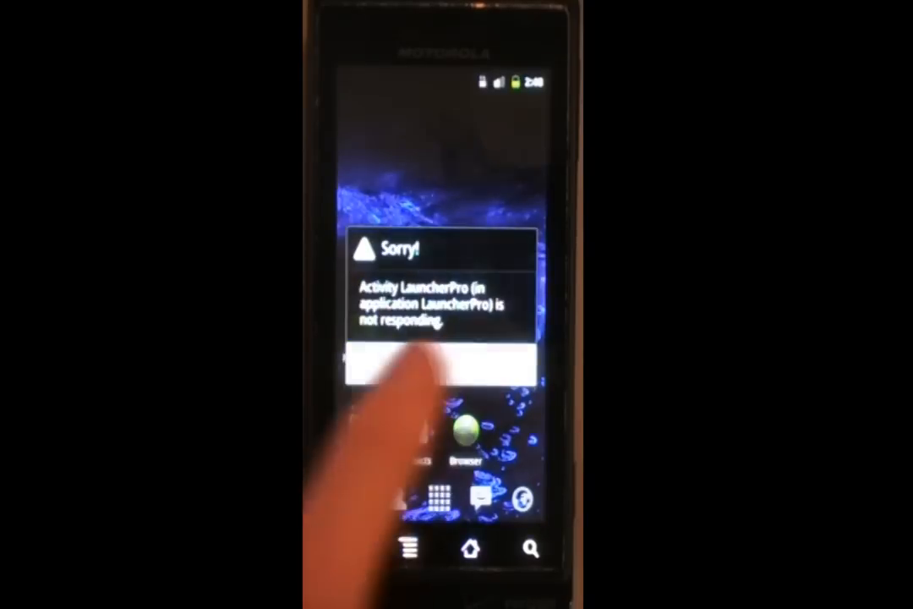
Step: Dismiss the 'Activity LauncherPro is not responding' warning dialog
left_click(439, 368)
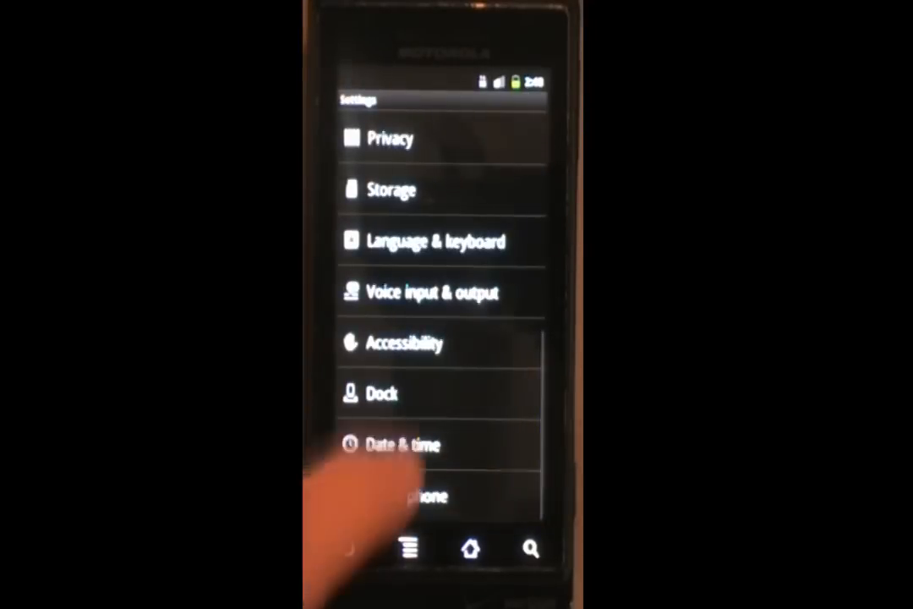
Step: Open About phone to show Android 2.3.3 and Liquid Gingerbread v1.42 build details
left_click(427, 497)
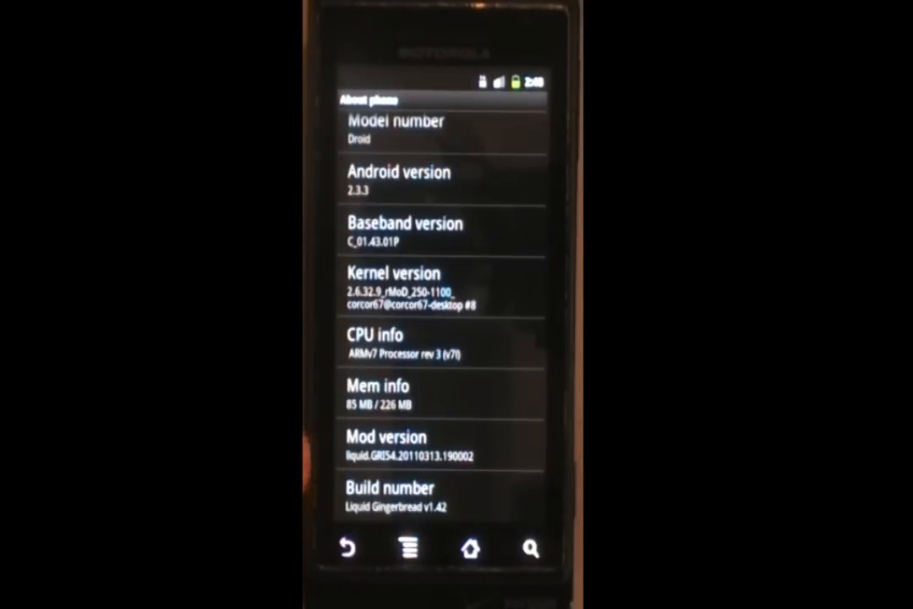